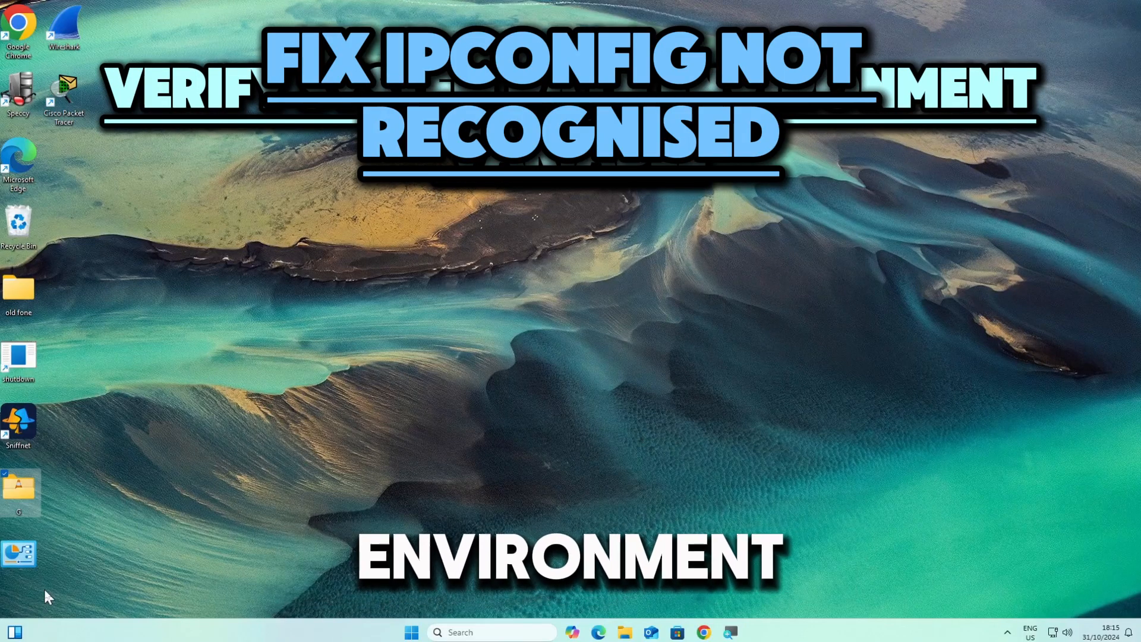
Enter sysdm.cpl in the Run dialog
key("Win+r")
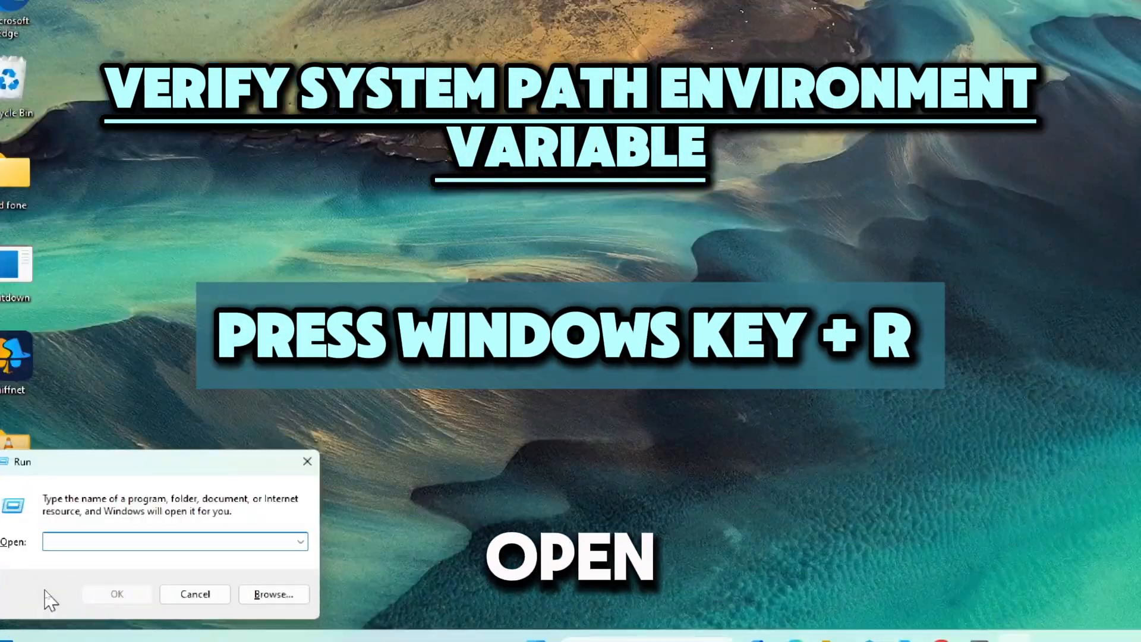
type("sy")
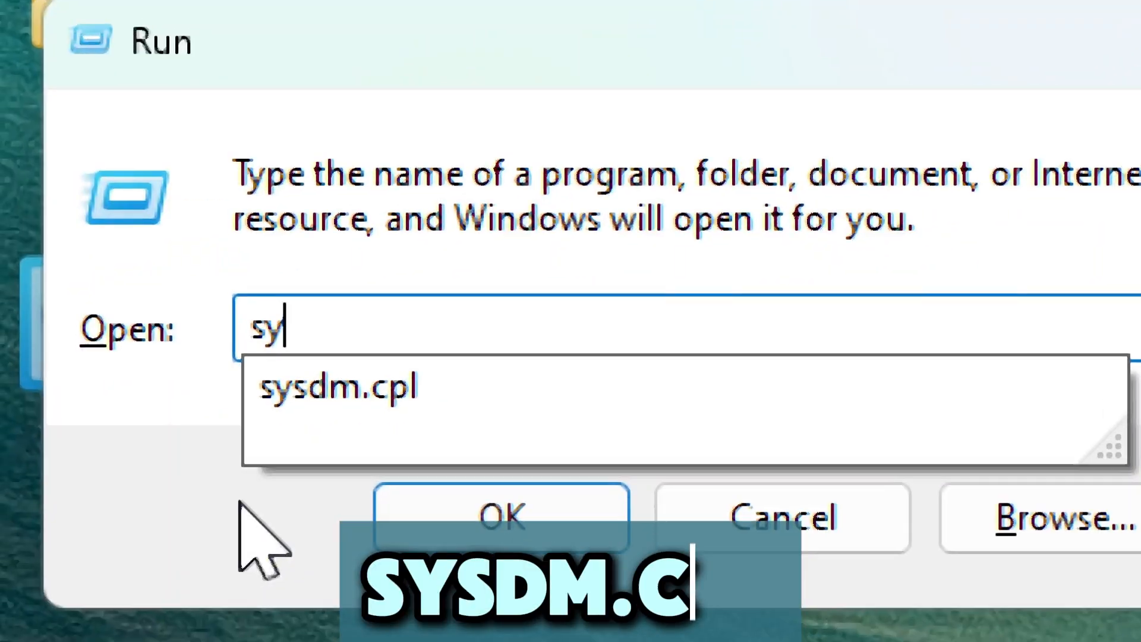
type("sdm.cpl")
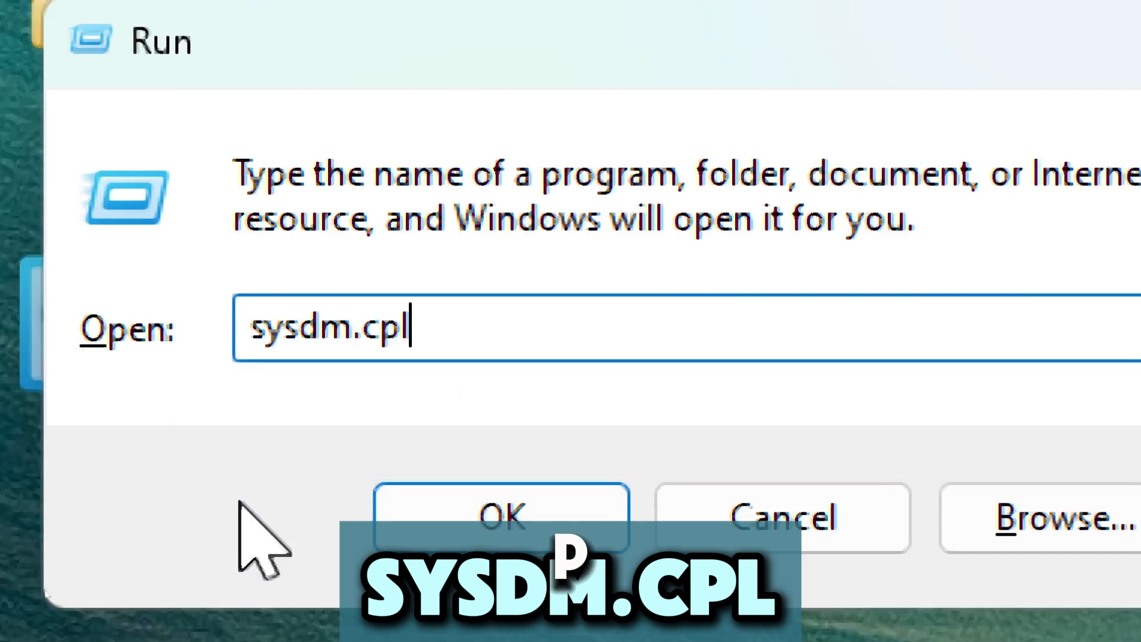
Open System Properties and add a C:\Windows\System32 entry to the system Path variable
left_click(501, 518)
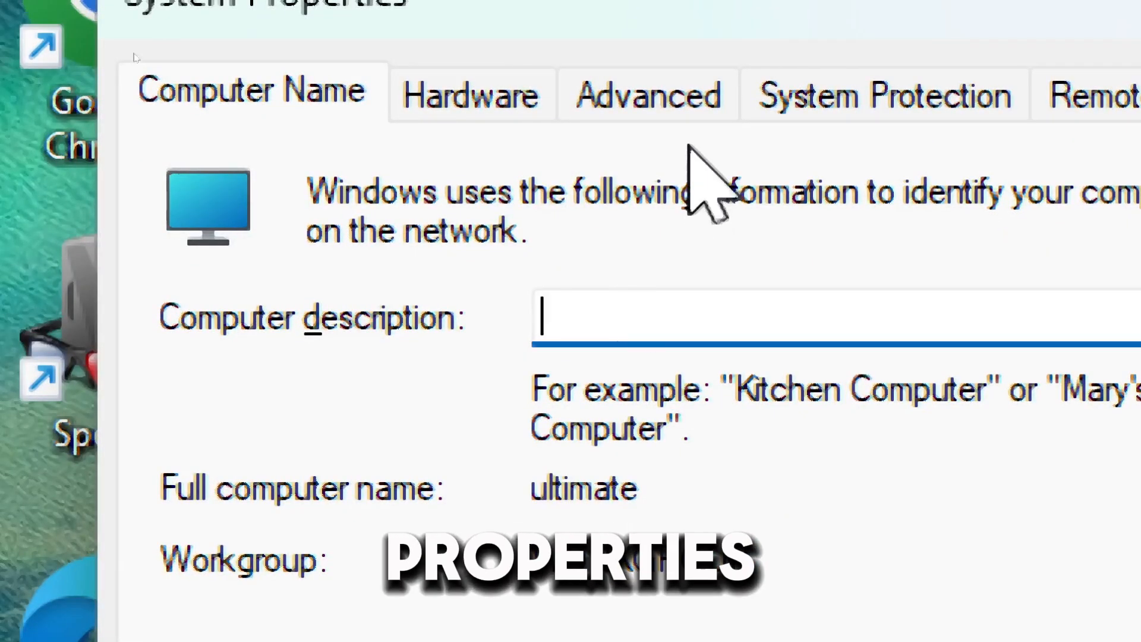
left_click(649, 96)
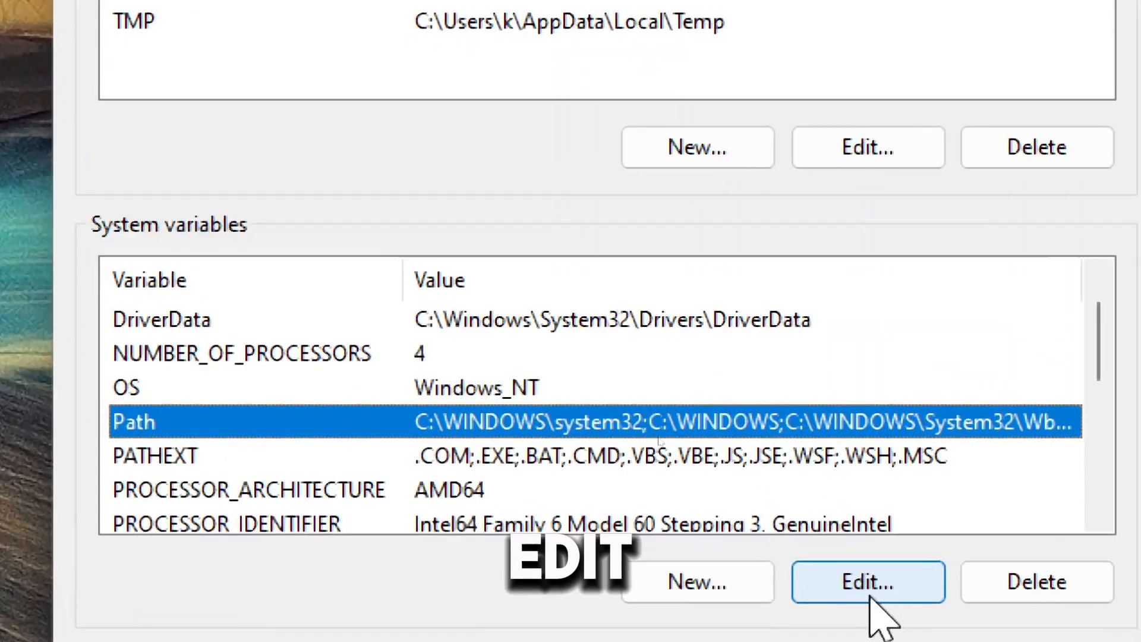
left_click(869, 583)
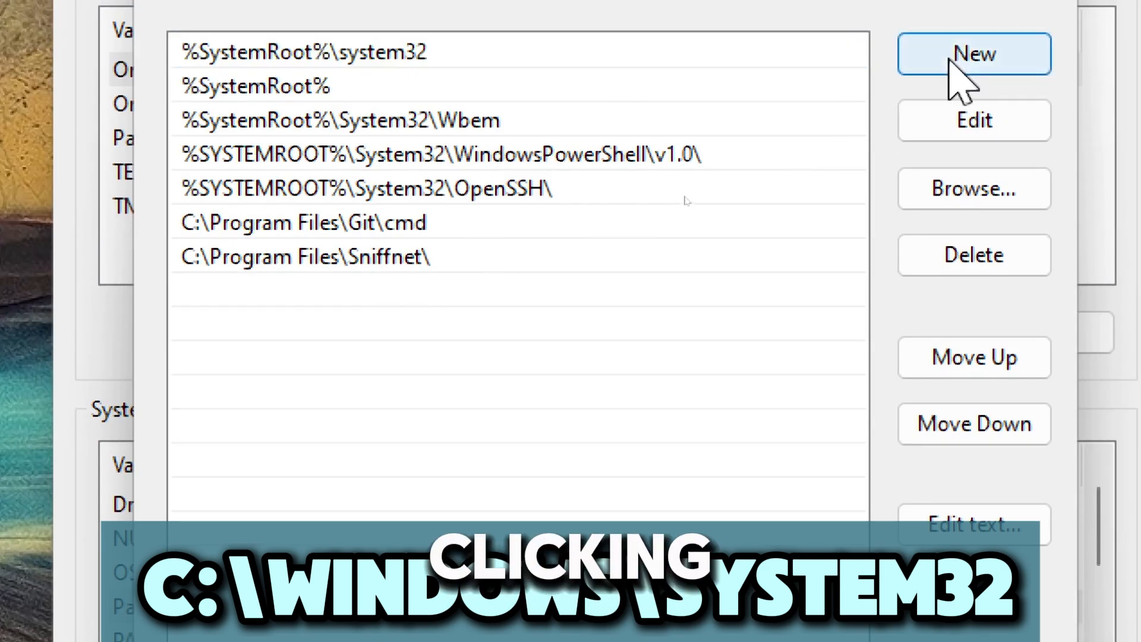
left_click(975, 54)
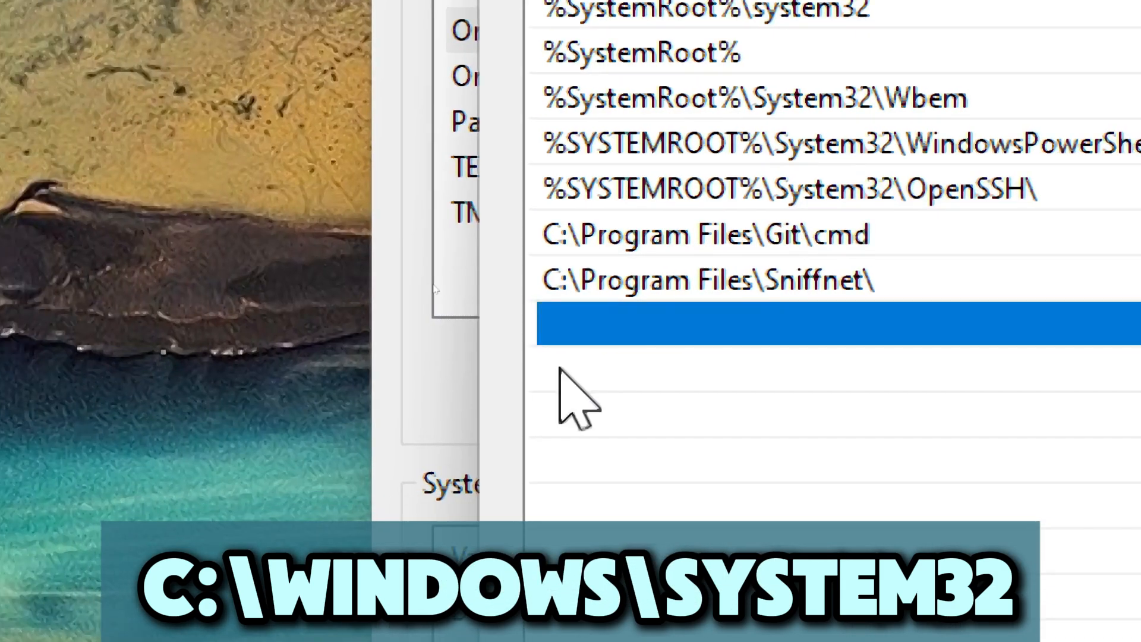
type("C:\\Windows\\S")
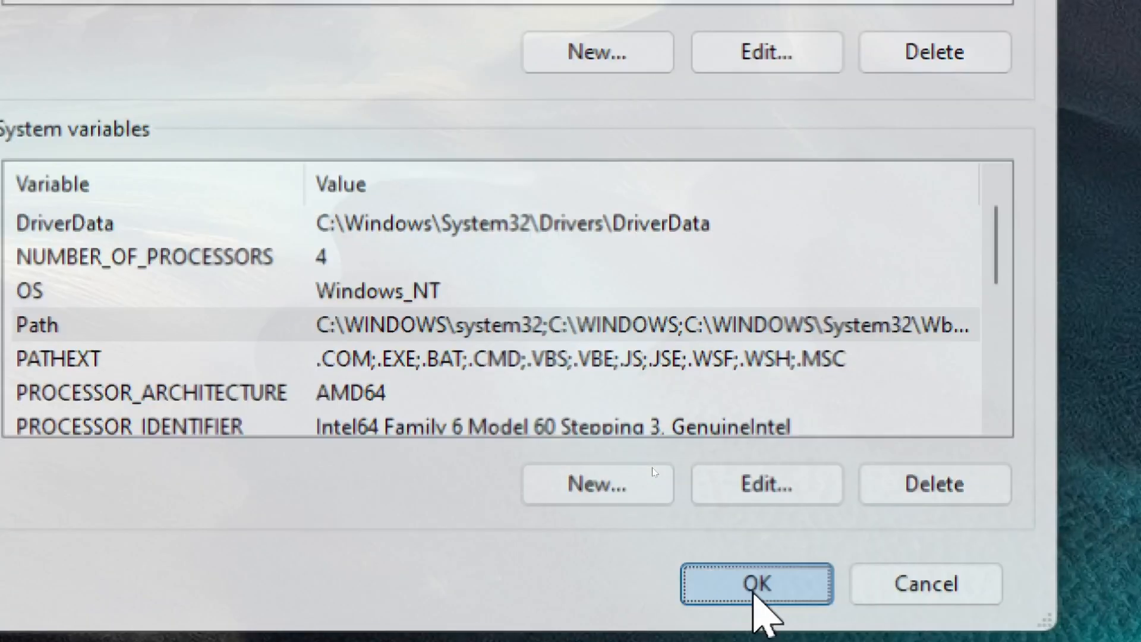
Close the environment variables and search Windows for cmd
left_click(758, 586)
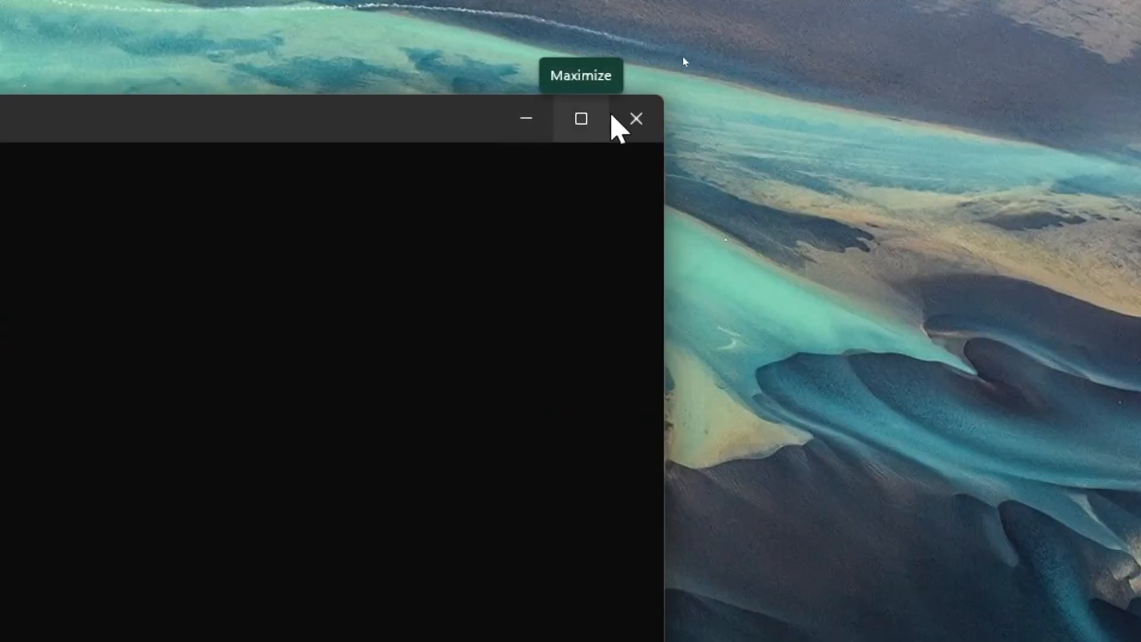
left_click(637, 118)
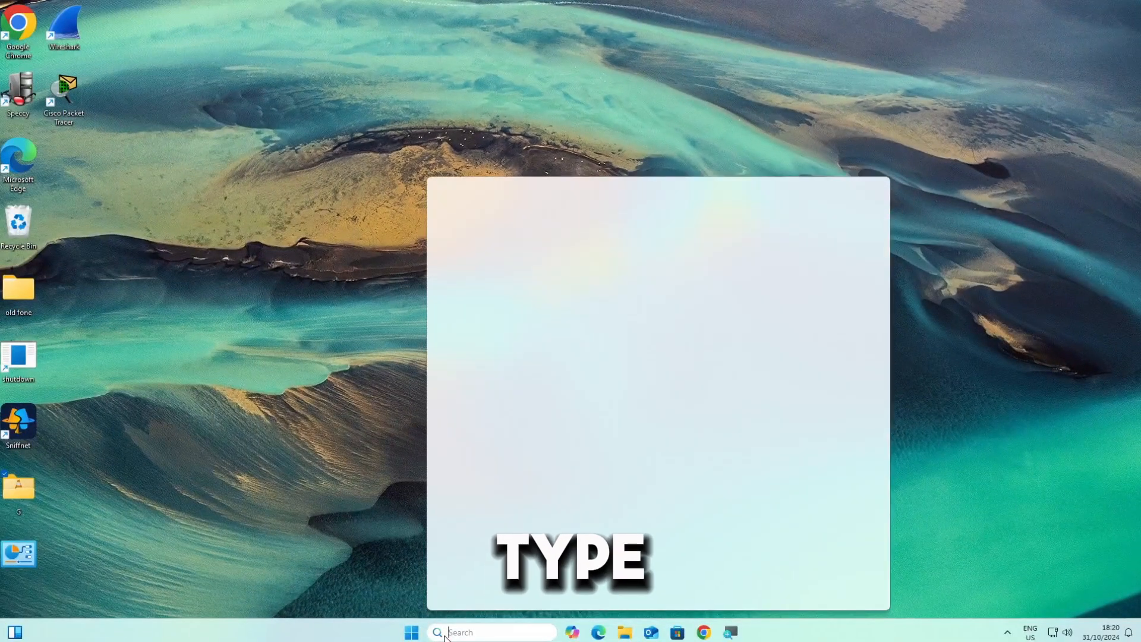
type("cm")
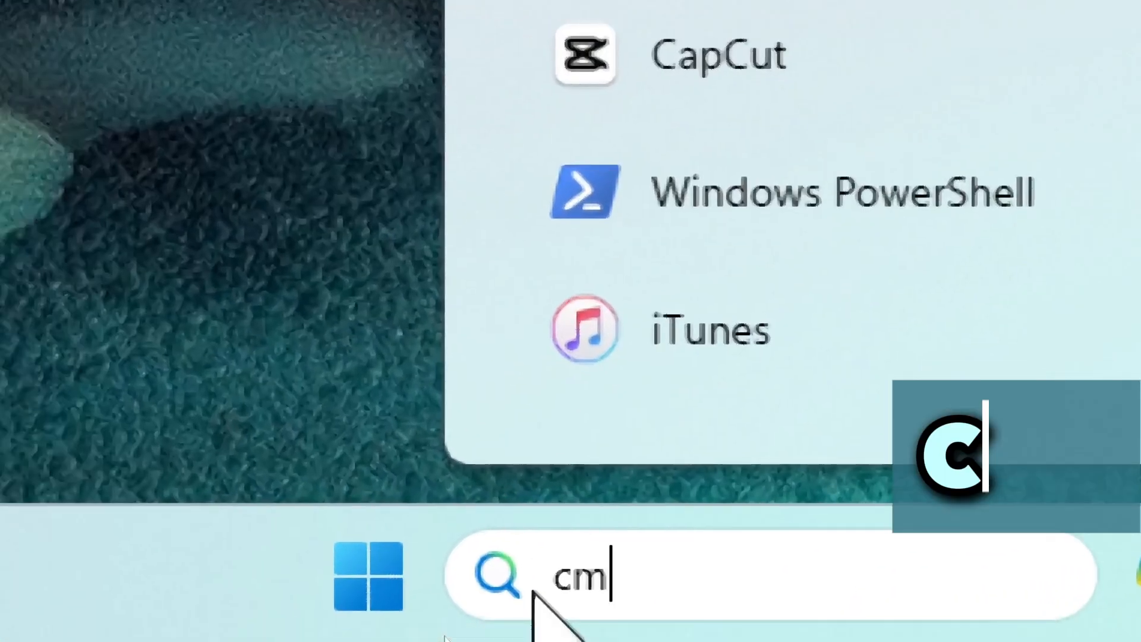
type("d")
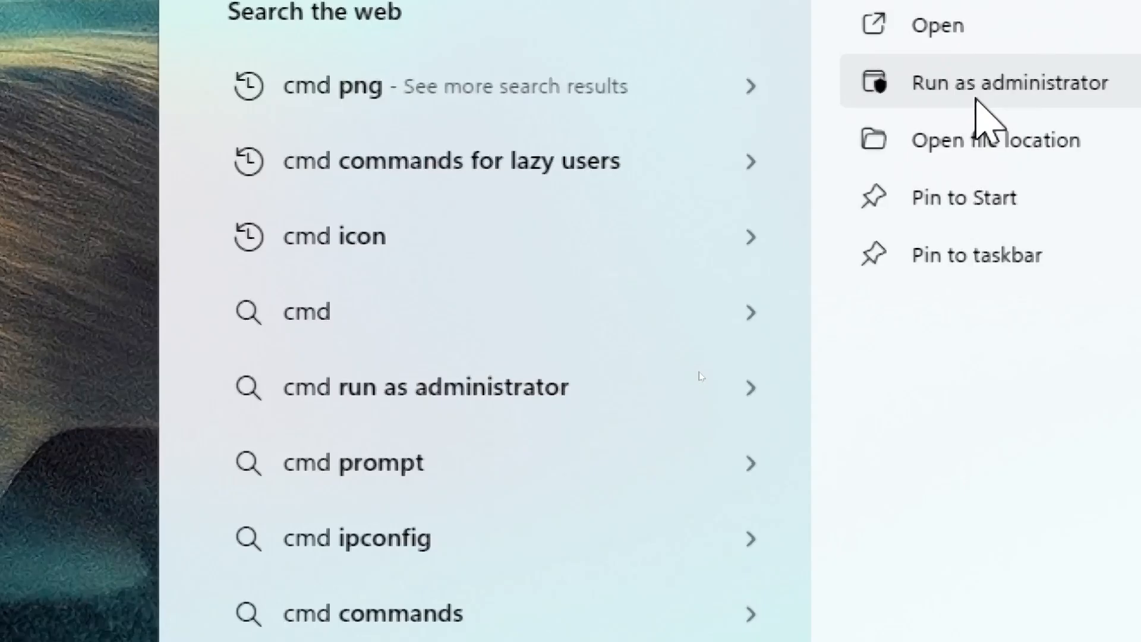
Launch Command Prompt as administrator and run sfc /scannow
left_click(980, 82)
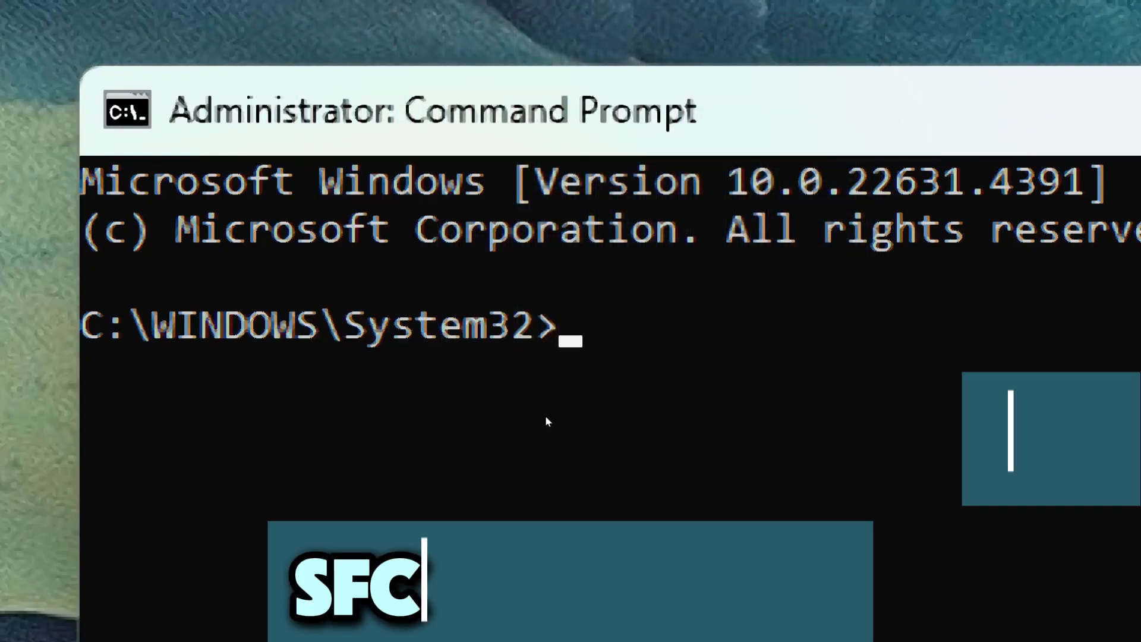
type("sfc")
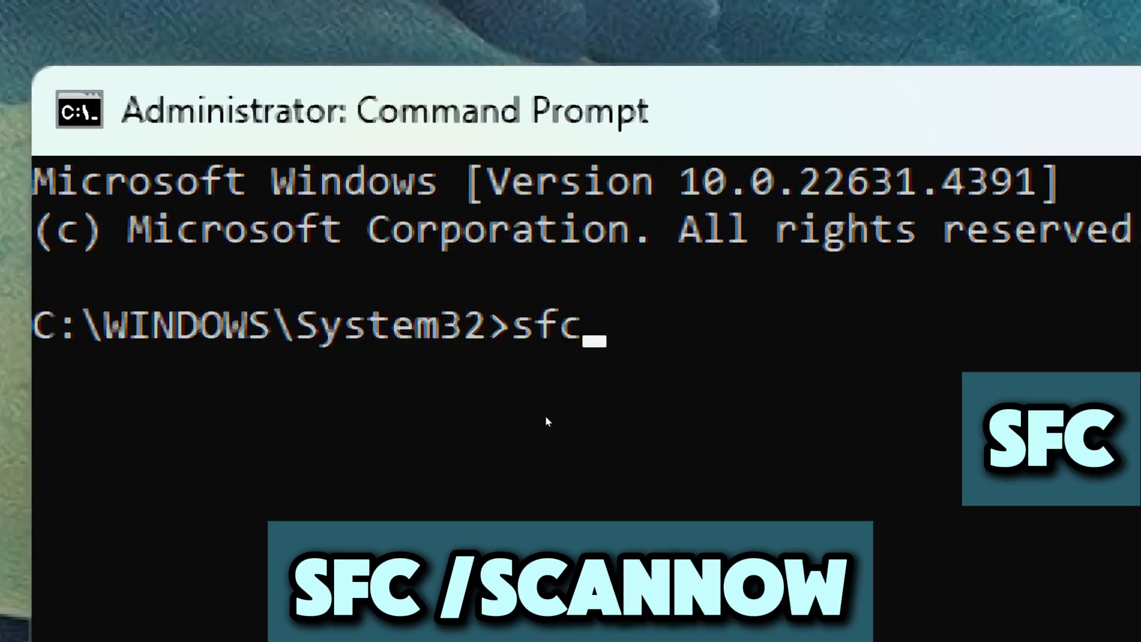
type("/")
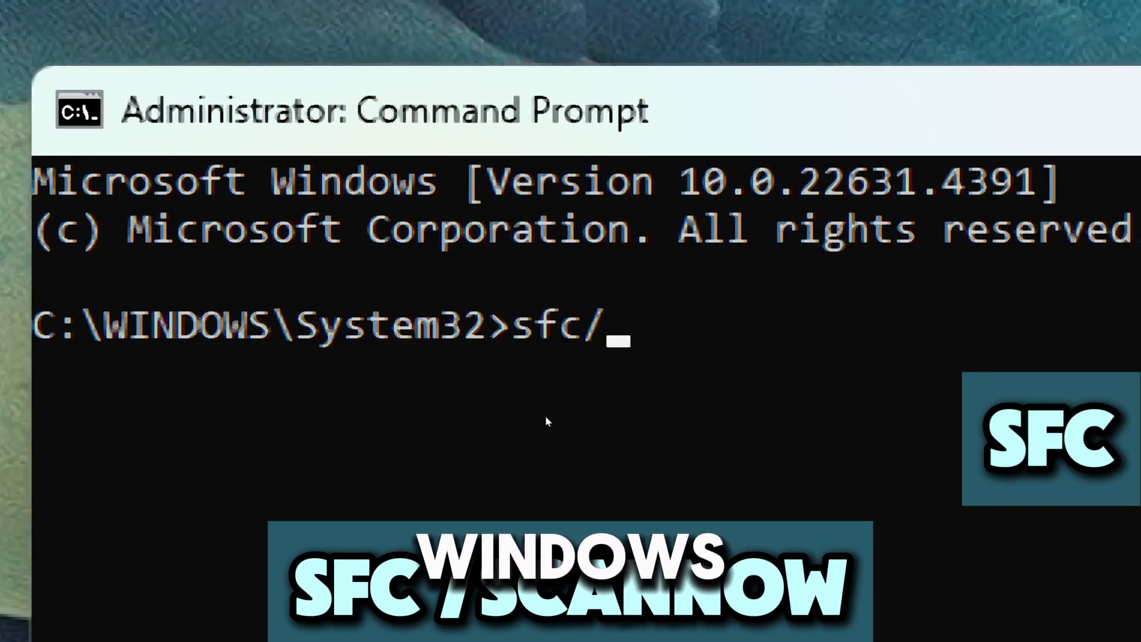
type("scanno")
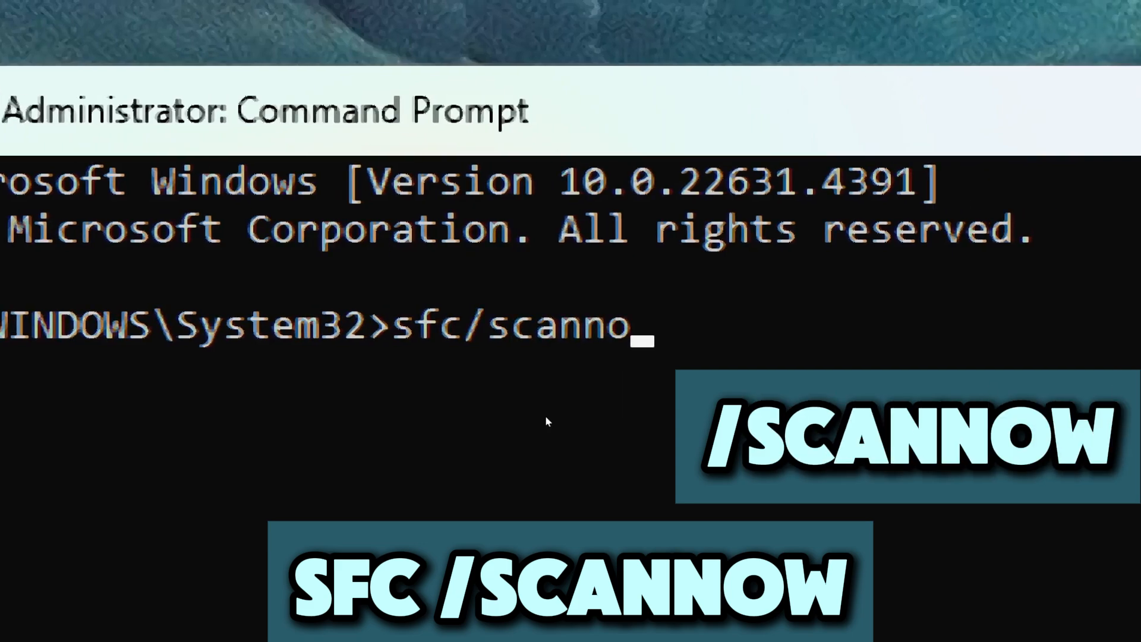
key("enter")
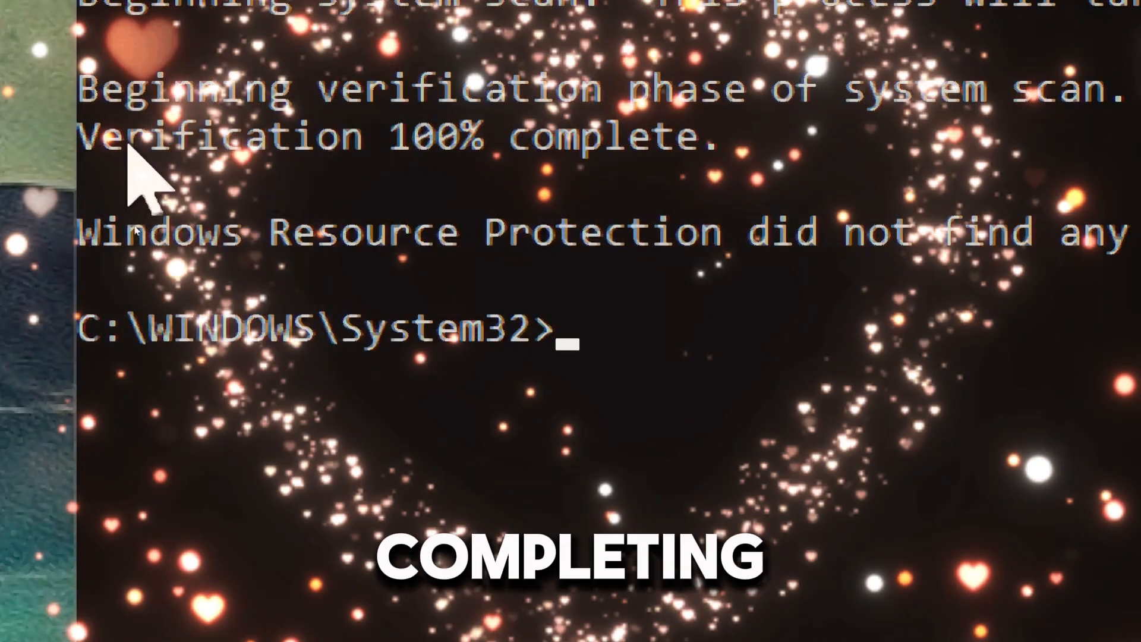
Run ipconfig at the administrator command prompt
type("ipc")
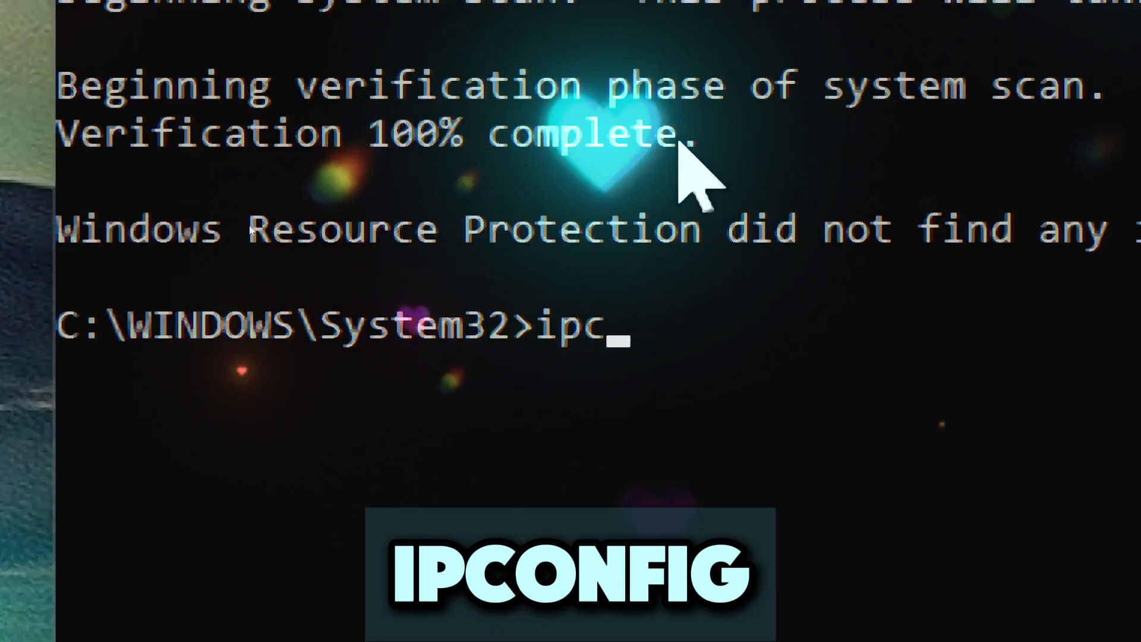
type("onfig")
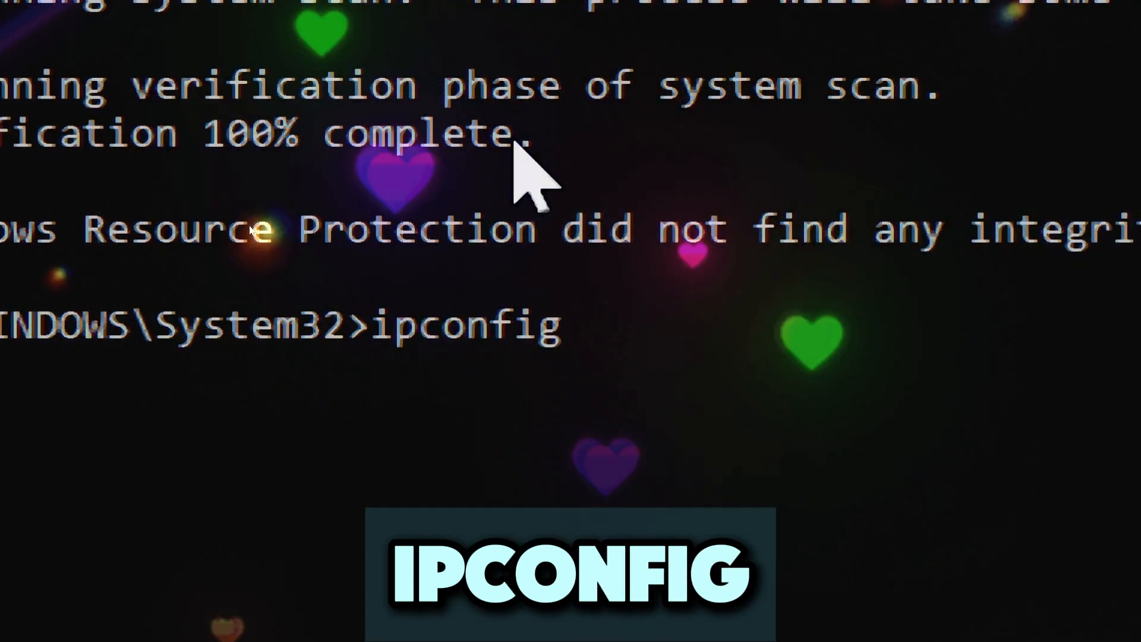
key("Enter")
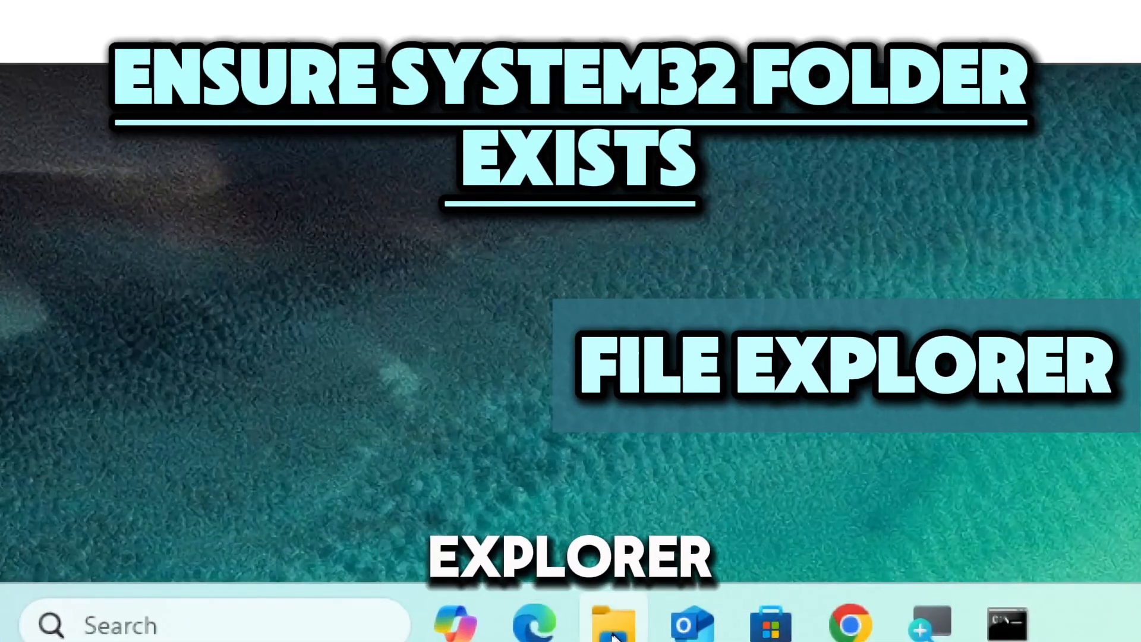
Browse File Explorer into C:\WINDOWS to confirm System32 exists
left_click(616, 623)
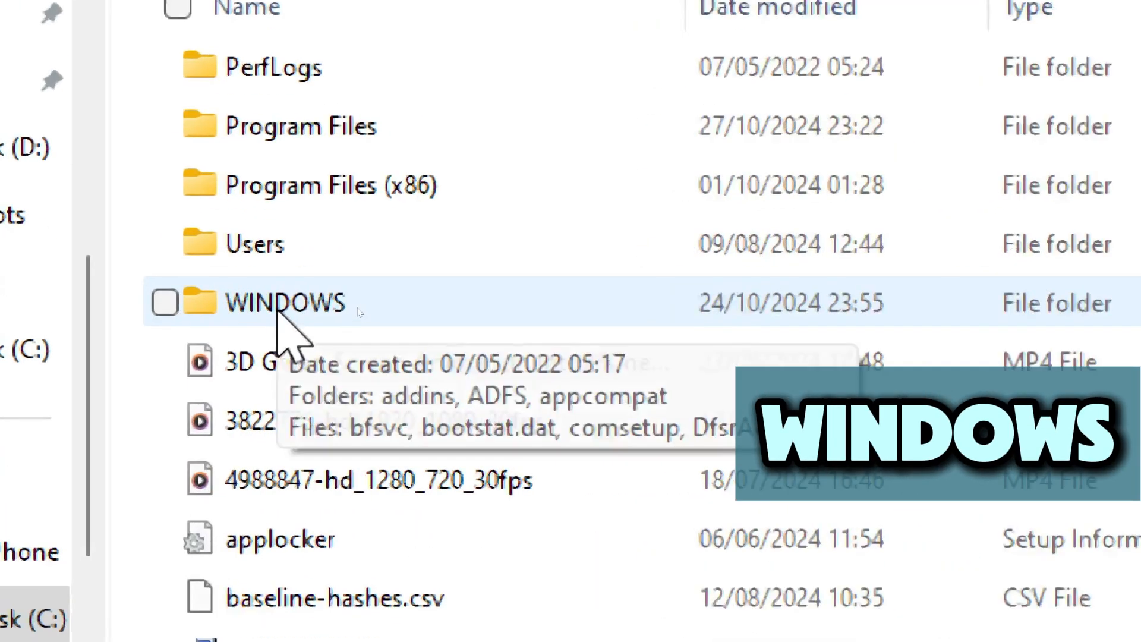
double_click(284, 302)
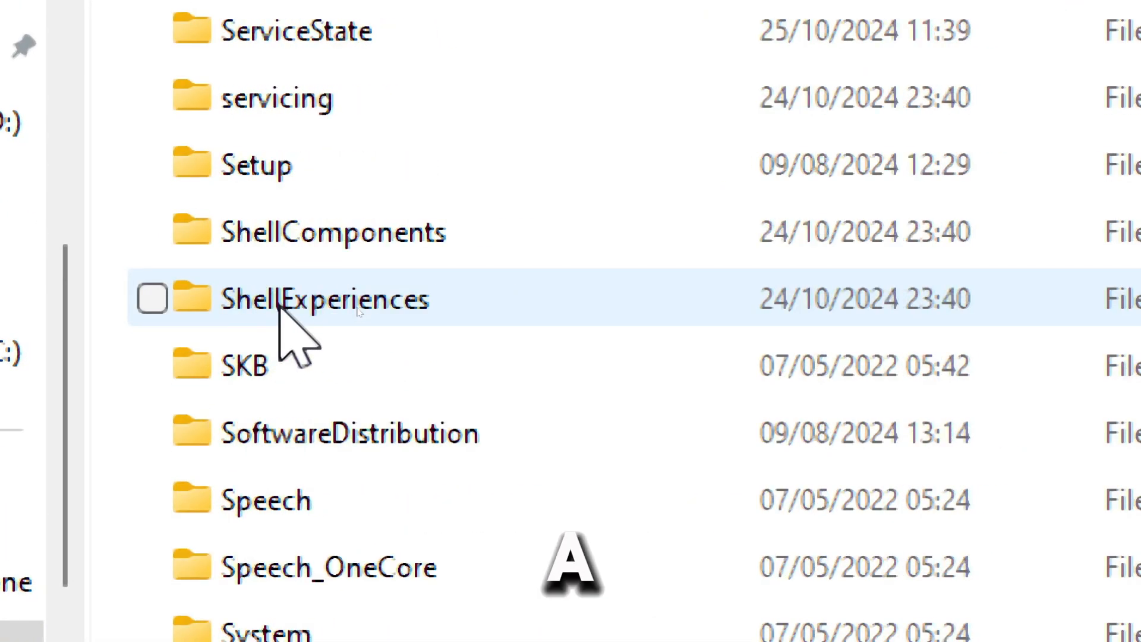
scroll("down", 3)
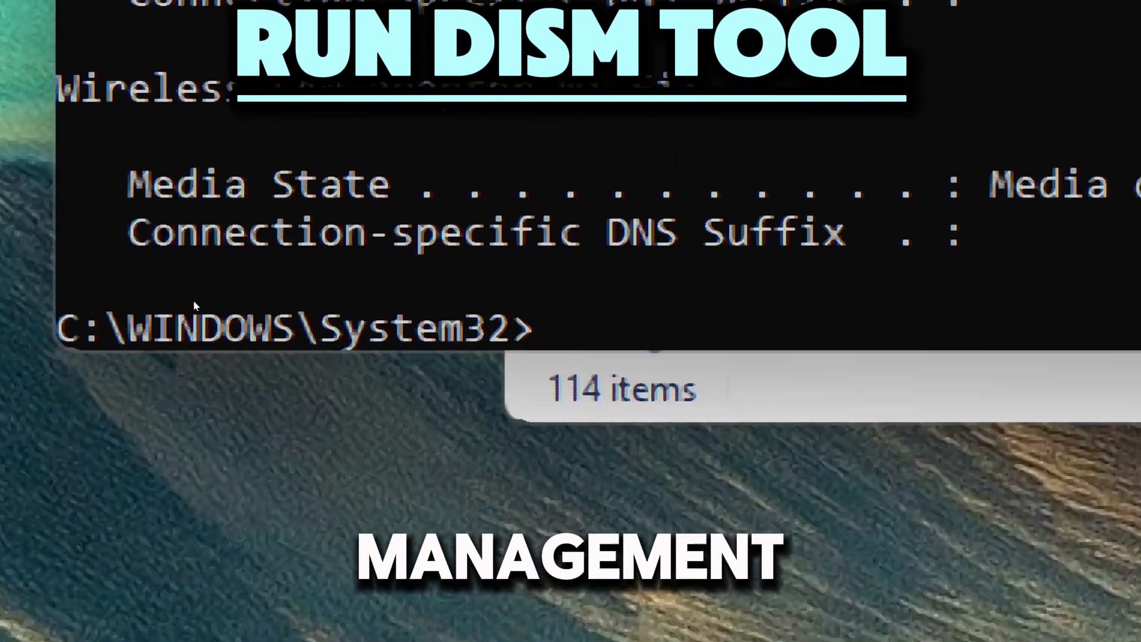
Run DISM /Online /Cleanup-Image /RestoreHealth to completion, then begin retyping ipconfig
type("DIS")
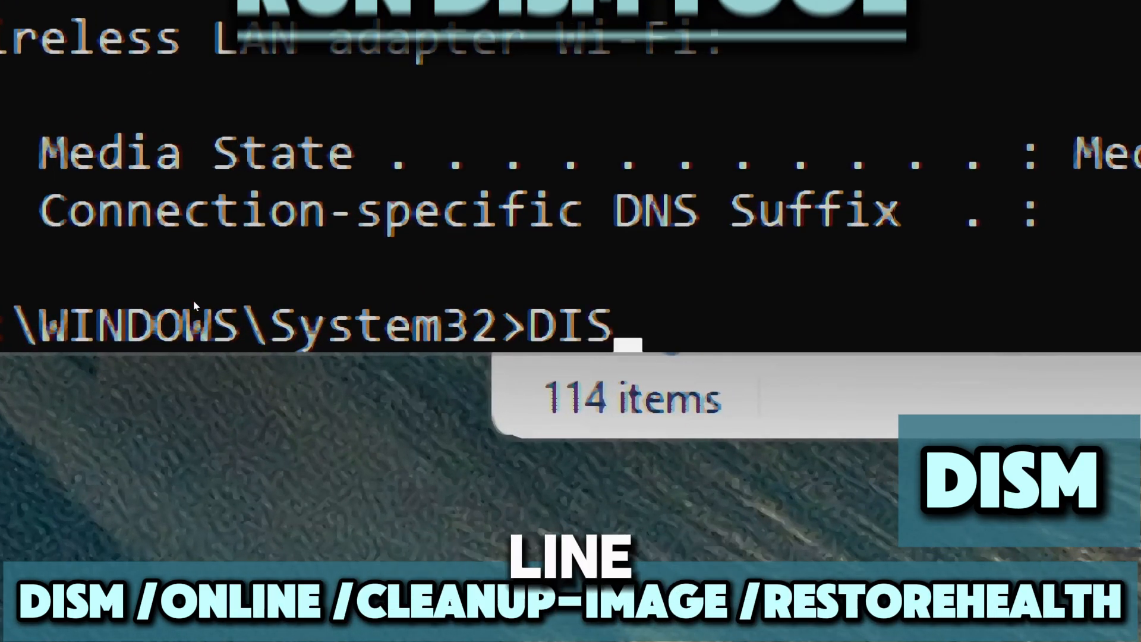
type("M")
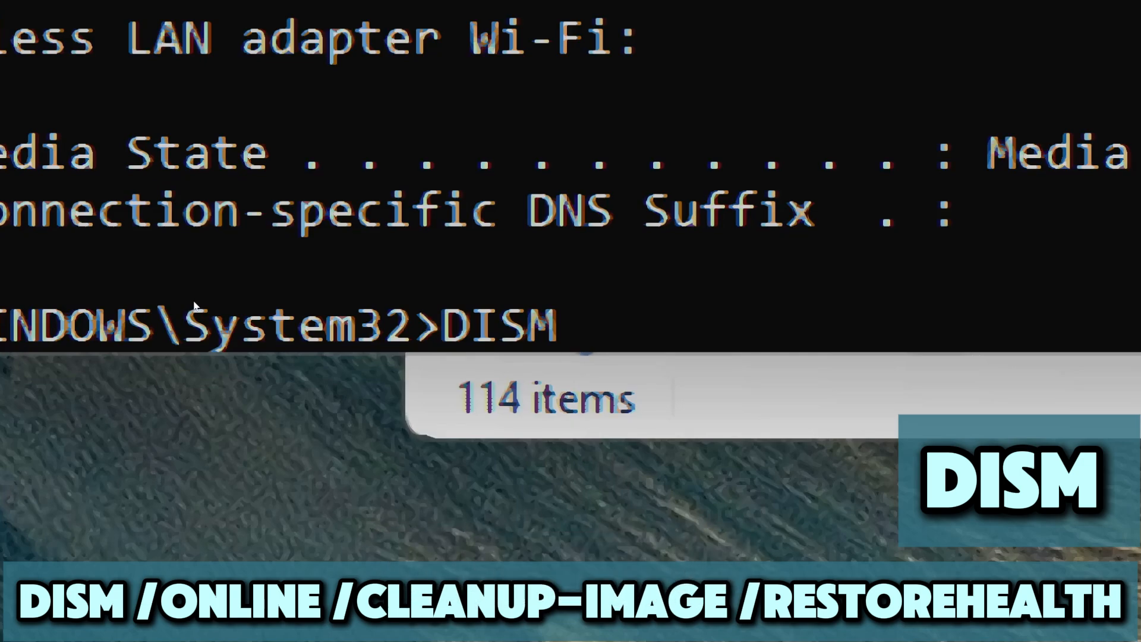
type("/O")
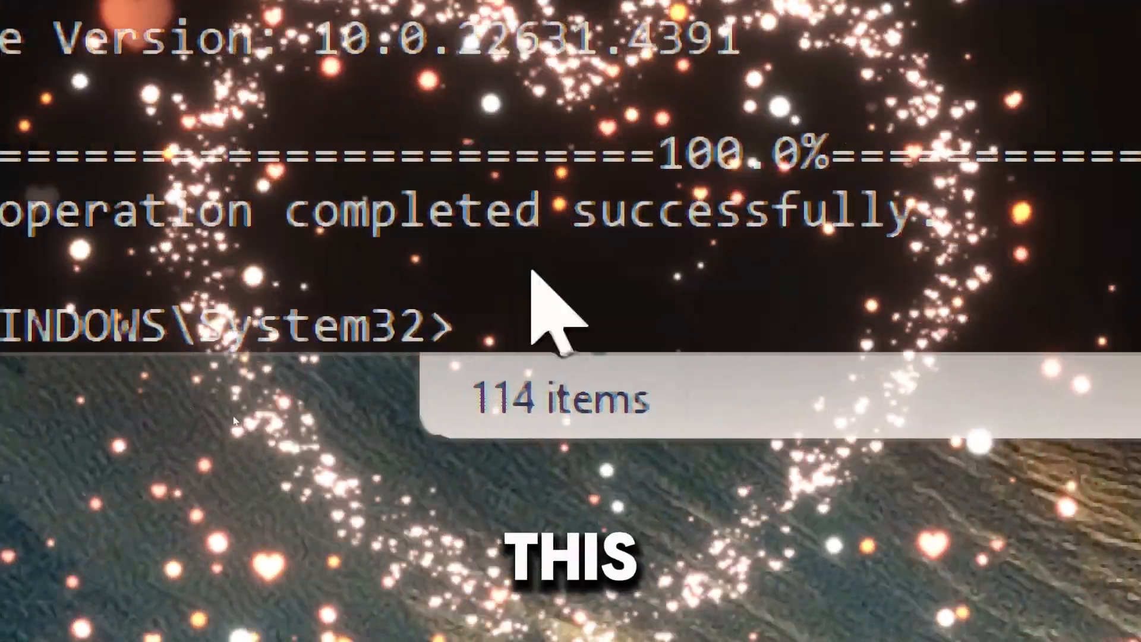
type("ipco")
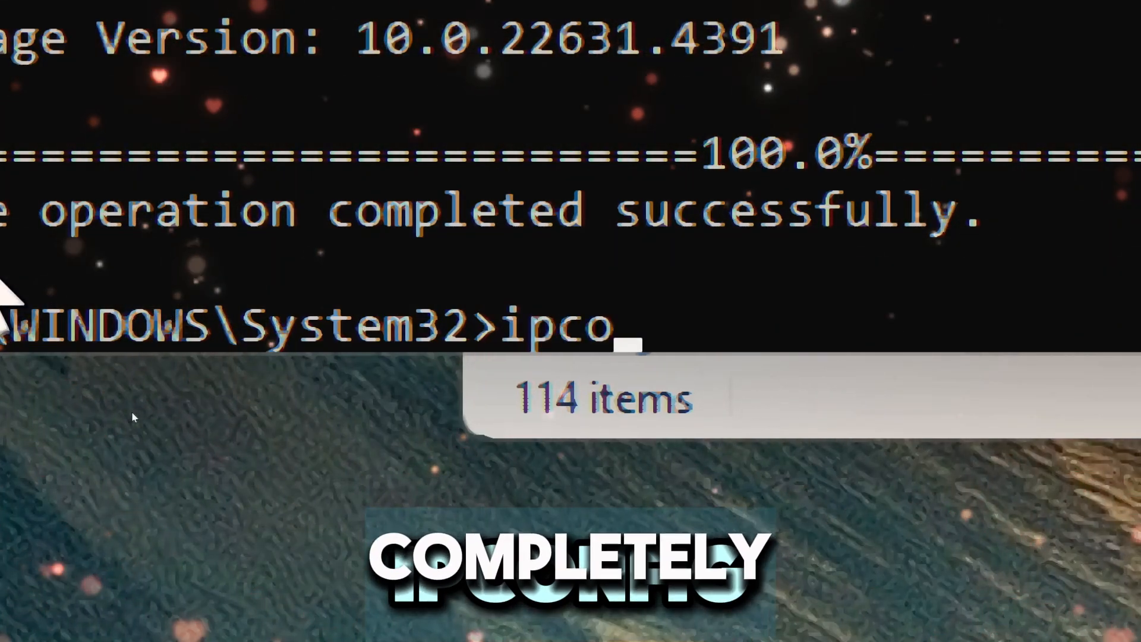